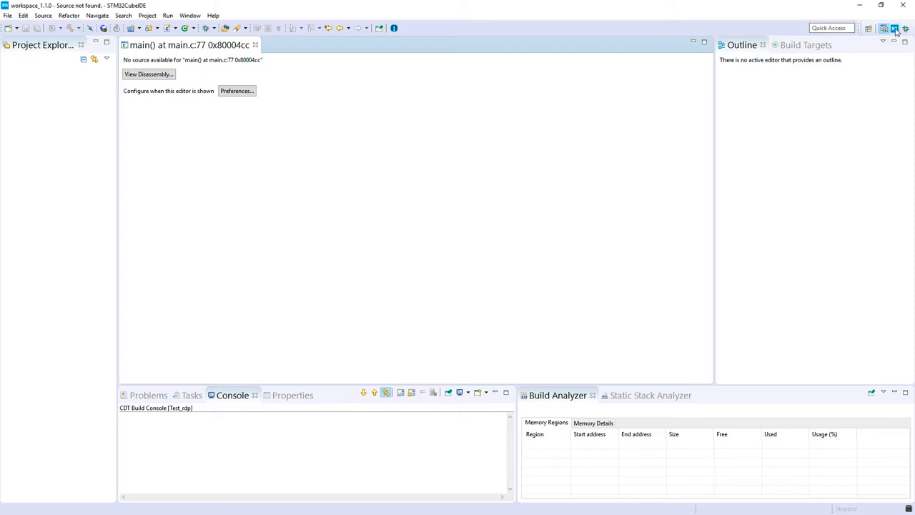
# Step: Launch the File > New > STM32 Project target selection wizard
pyautogui.click(8, 15)
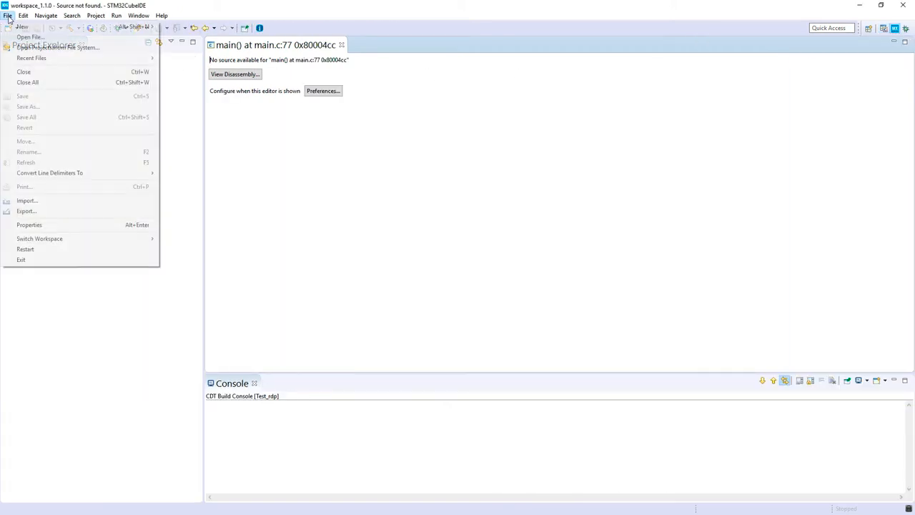
pyautogui.click(24, 15)
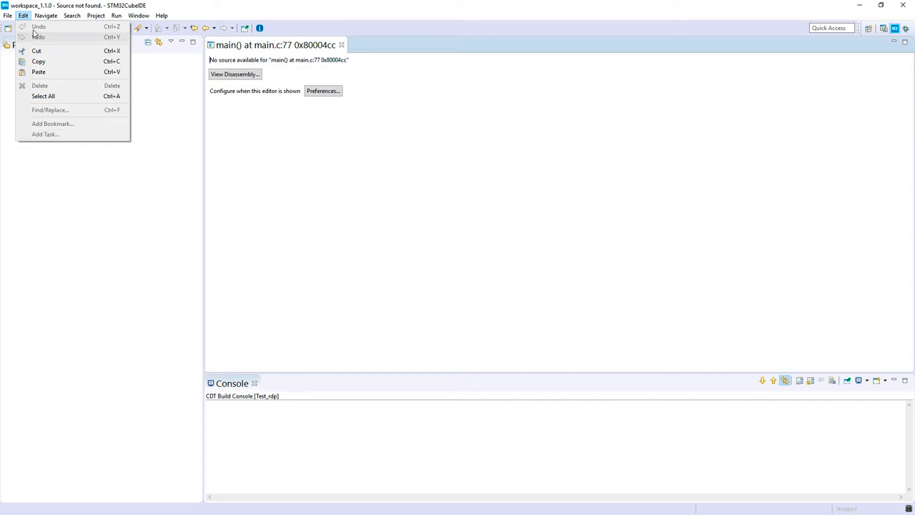
pyautogui.click(8, 15)
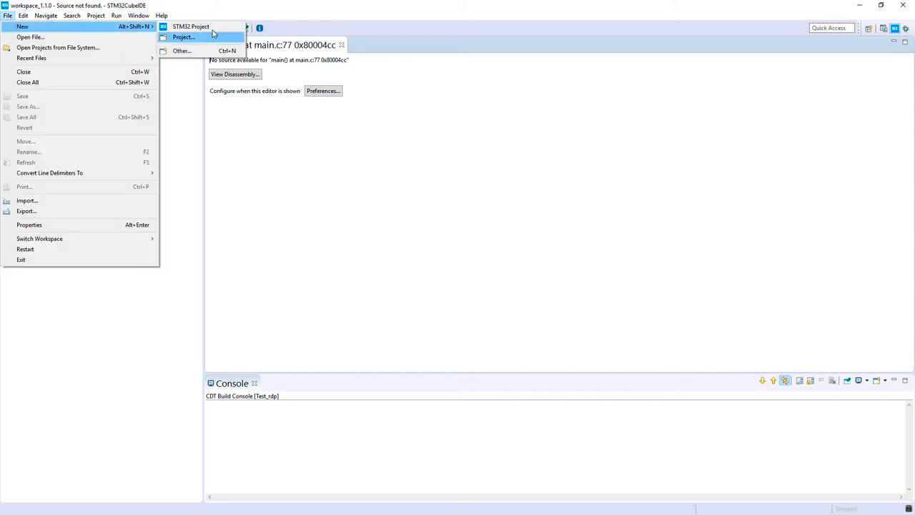
pyautogui.click(191, 27)
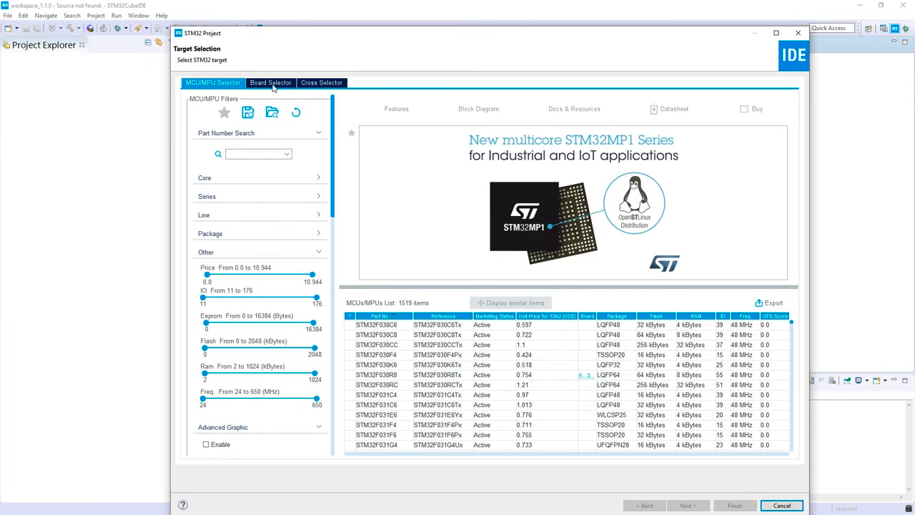
# Step: In Board Selector, search L476 and pick the NUCLEO-L476RG board
pyautogui.click(270, 82)
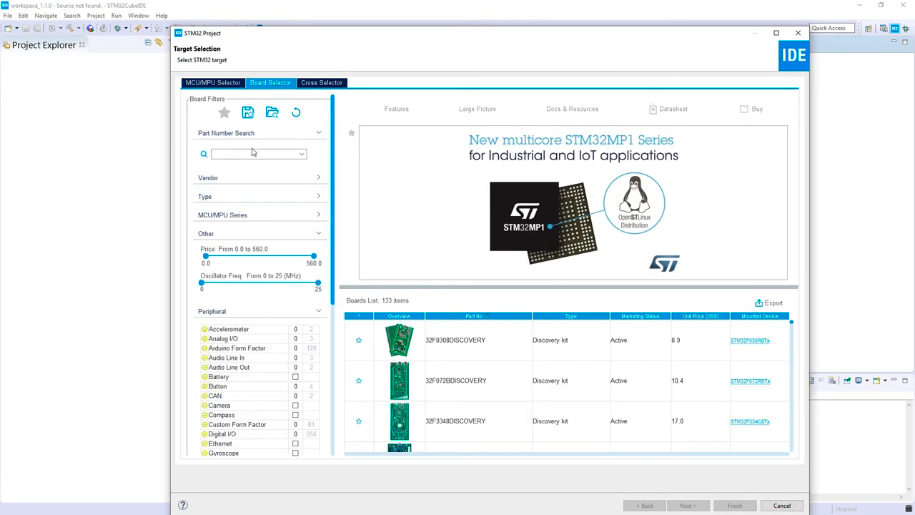
pyautogui.write('L')
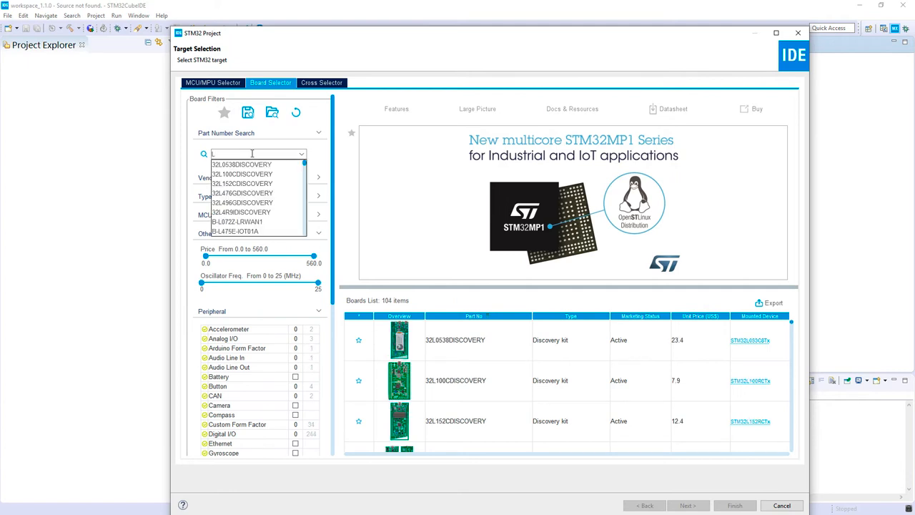
pyautogui.write('476')
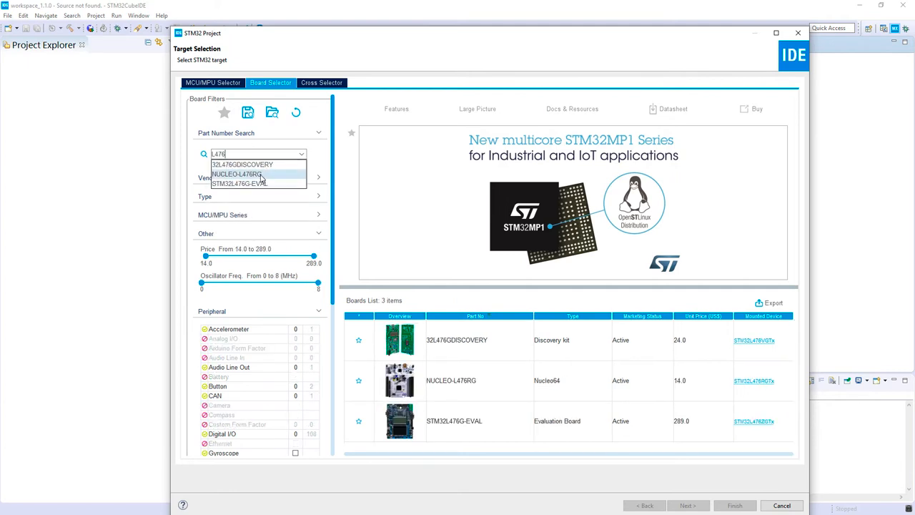
pyautogui.click(236, 173)
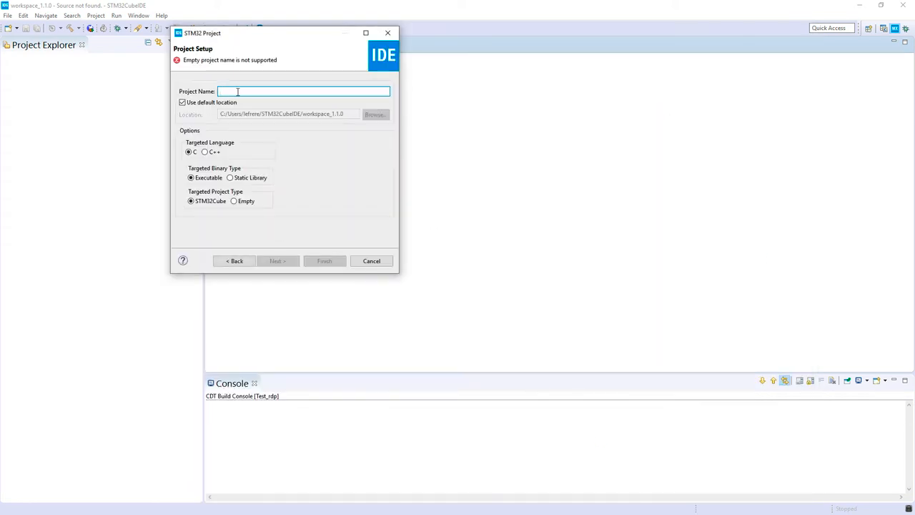
# Step: Name the project Test_rdp, finish, and initialize all peripherals in default mode
pyautogui.write('Test_rdp')
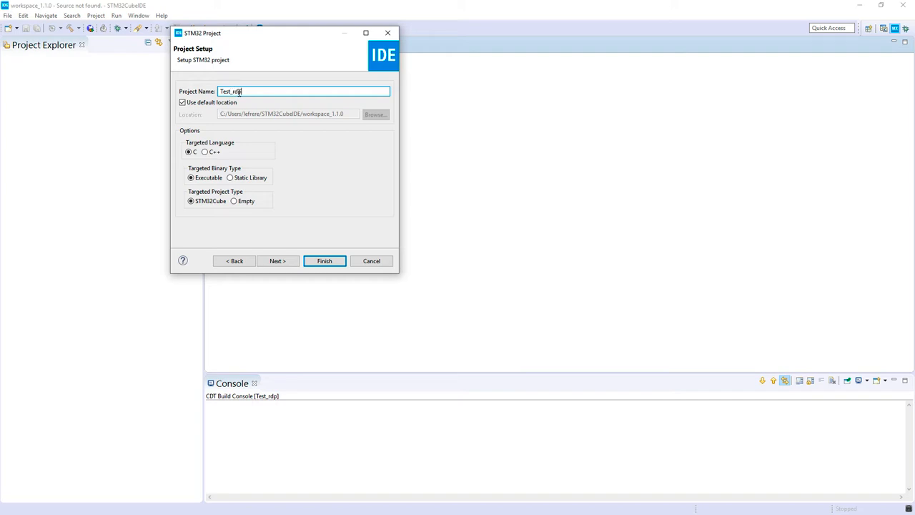
pyautogui.click(324, 261)
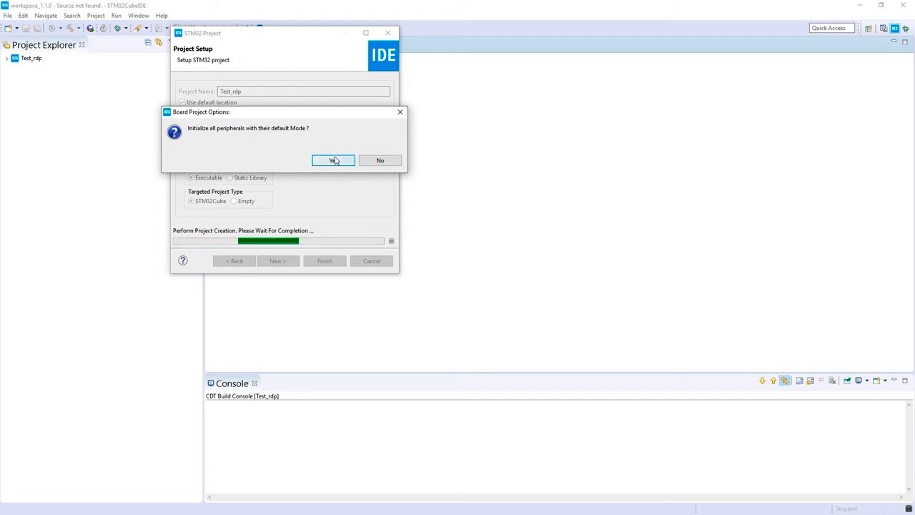
pyautogui.click(332, 160)
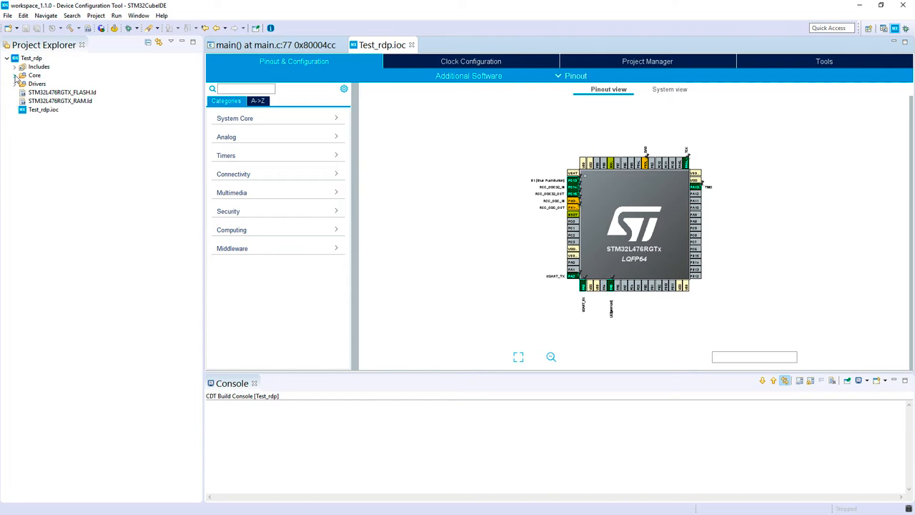
# Step: Expand Core > Src in Project Explorer and open main.c
pyautogui.click(276, 44)
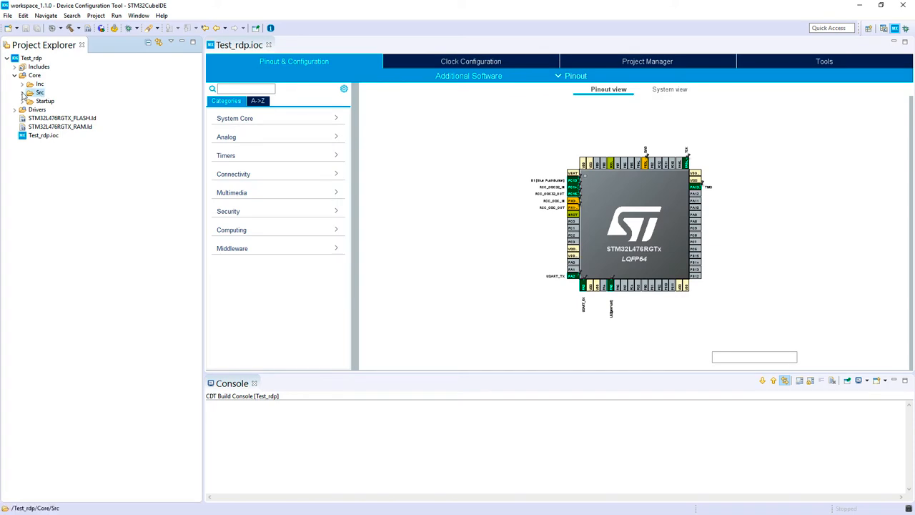
pyautogui.click(30, 92)
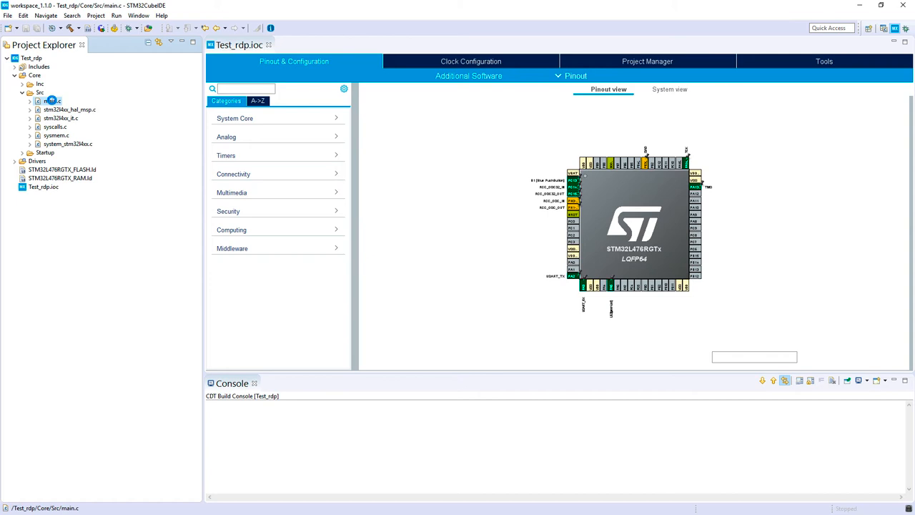
pyautogui.doubleClick(51, 100)
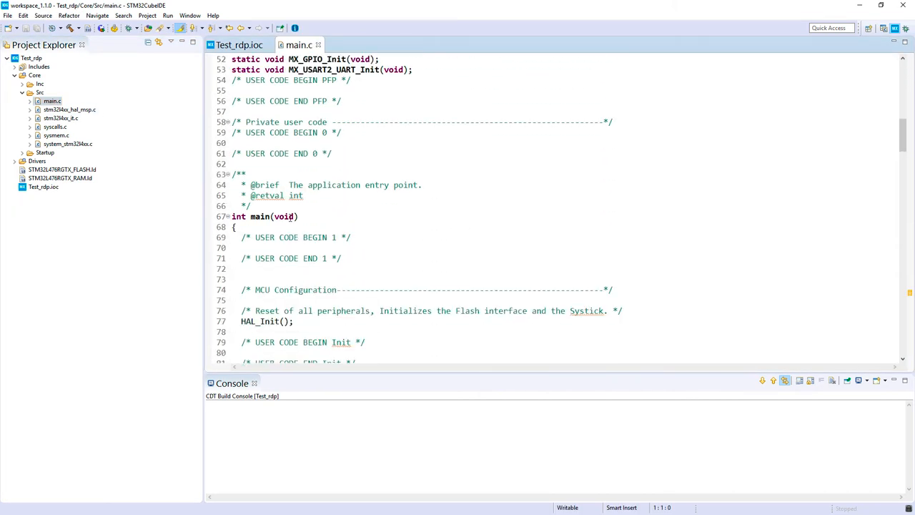
# Step: Add HAL_GPIO_TogglePin(LD2_GPIO_Port, LD2_Pin); under USER CODE BEGIN 3
pyautogui.scroll(-3)
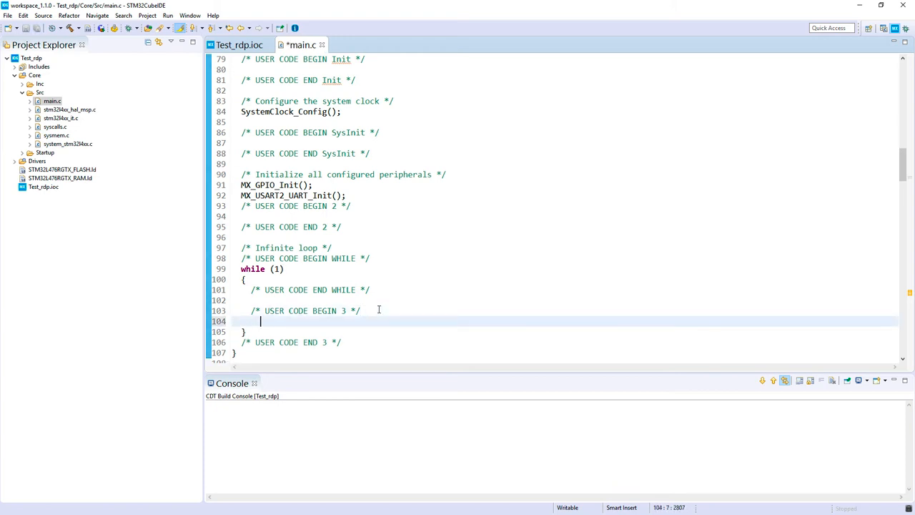
pyautogui.write('HAL')
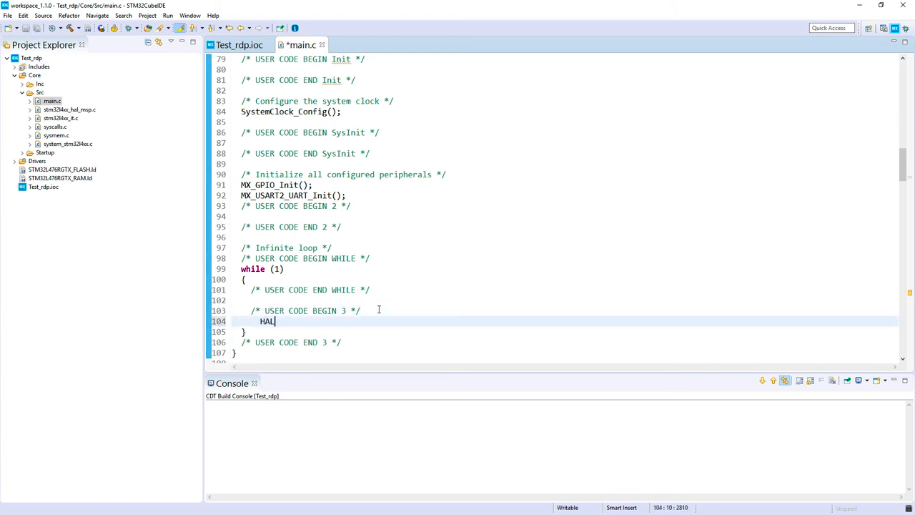
pyautogui.write('_')
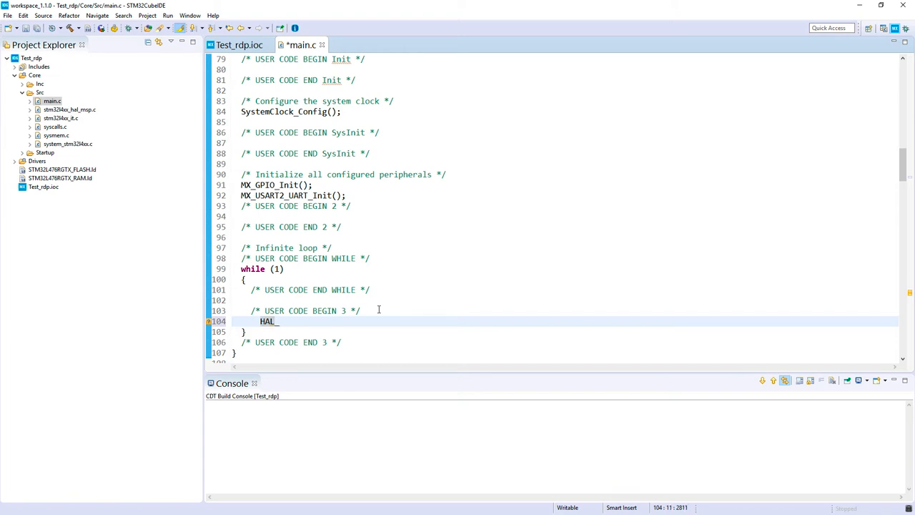
pyautogui.write('GPIO')
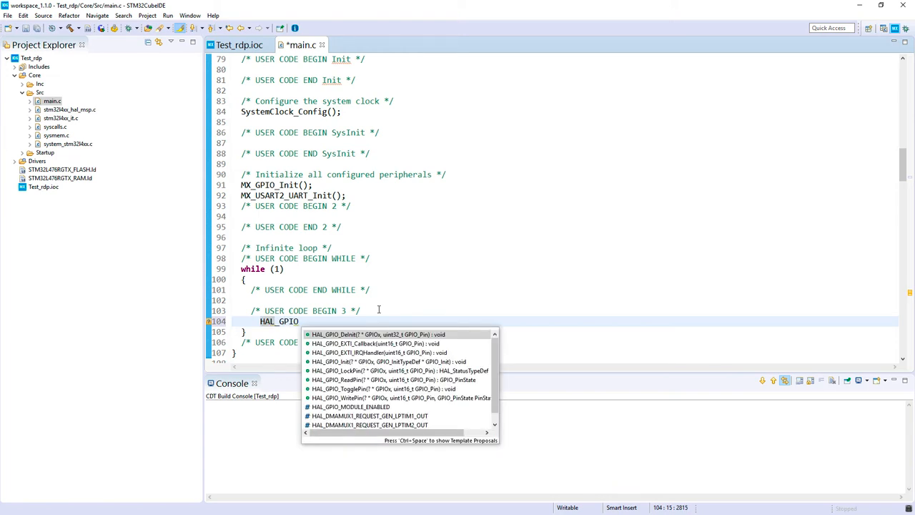
pyautogui.moveTo(369, 388)
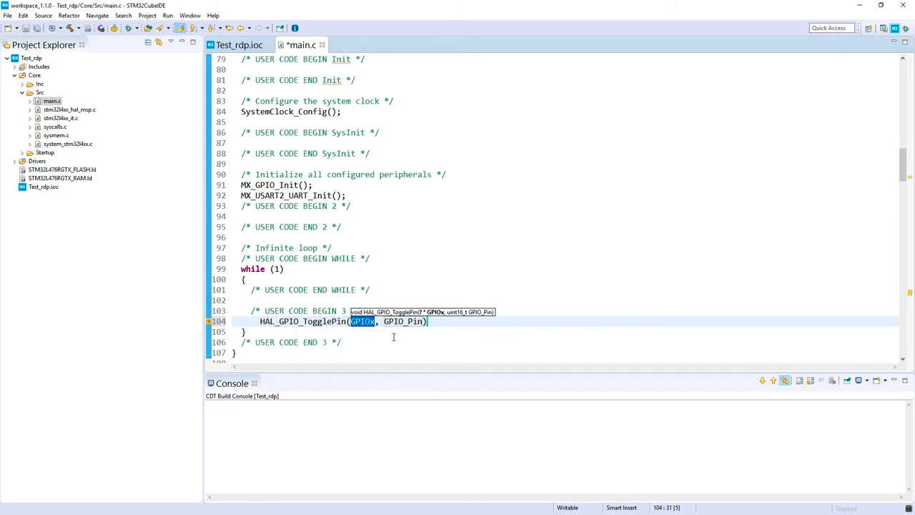
pyautogui.write('LD2_')
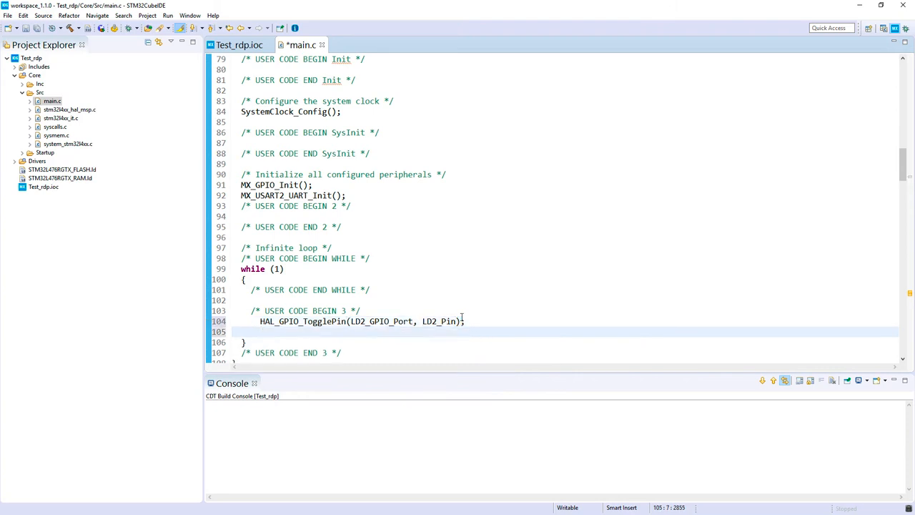
# Step: Add HAL_Delay(500); after the LED toggle call
pyautogui.write('HAL')
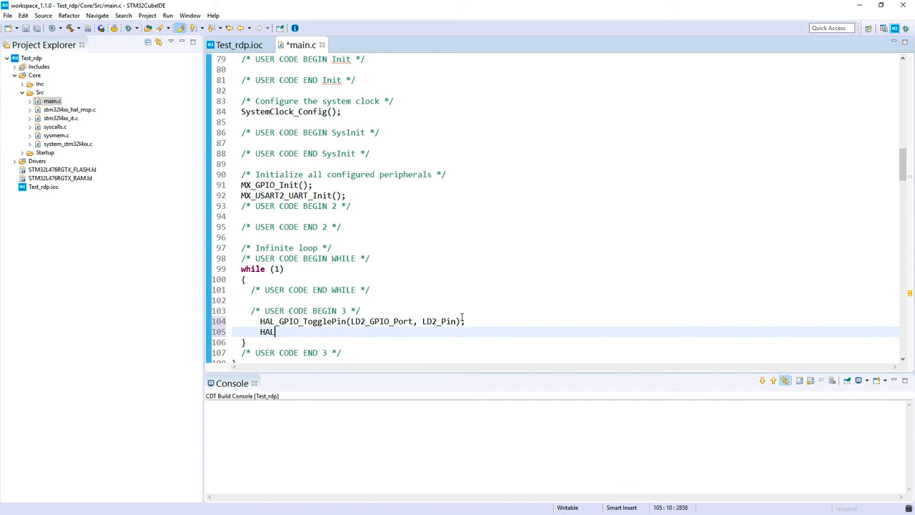
pyautogui.write('_Delma')
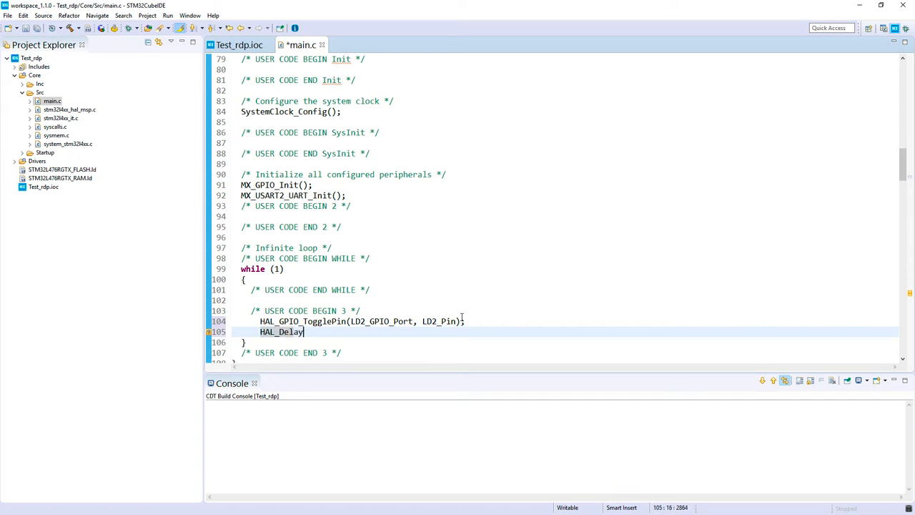
pyautogui.write('(5)')
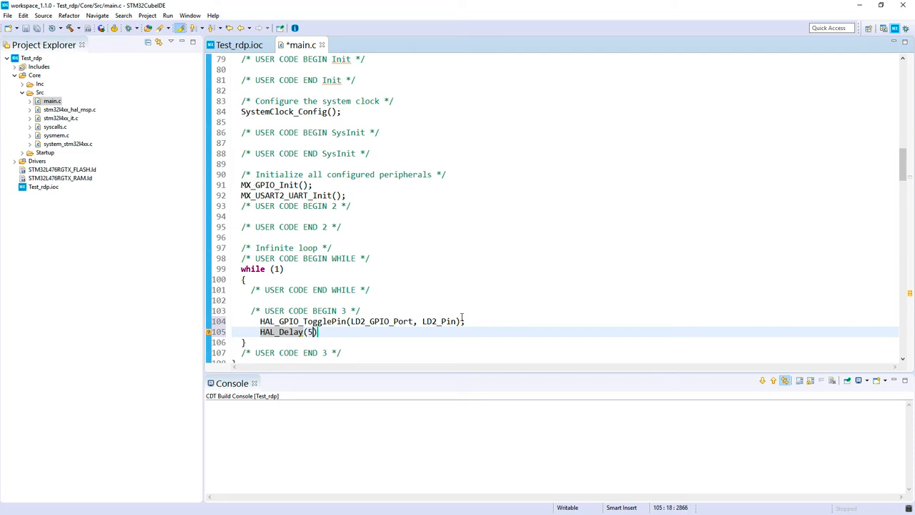
pyautogui.write('00')
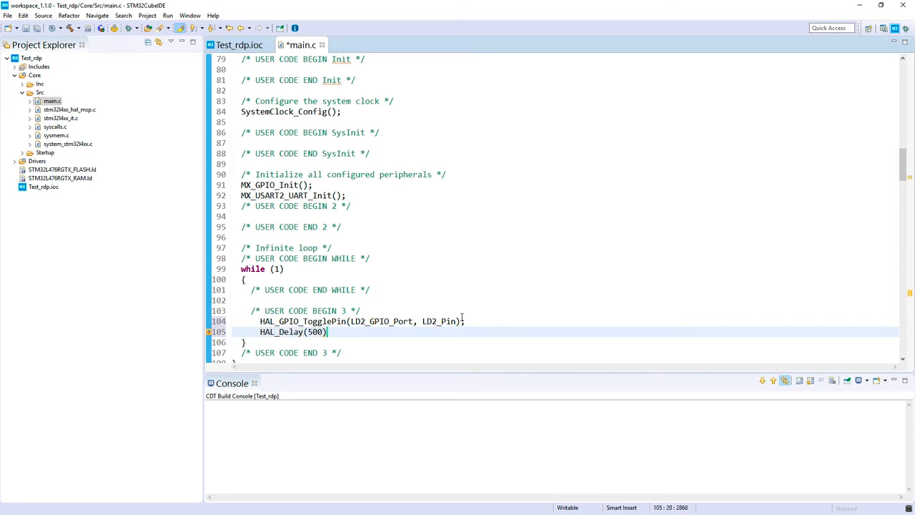
pyautogui.write(';')
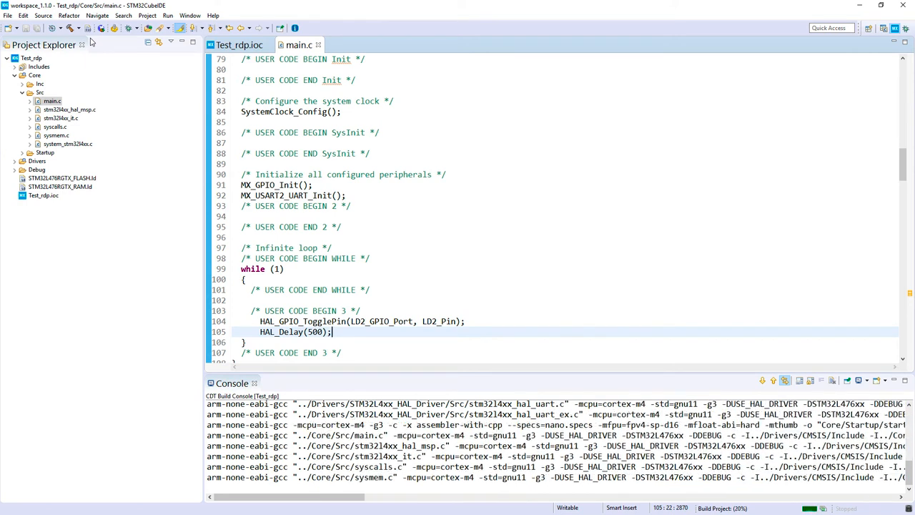
# Step: Check the 0-error build output and select Test_rdp in Project Explorer
pyautogui.scroll(-3)
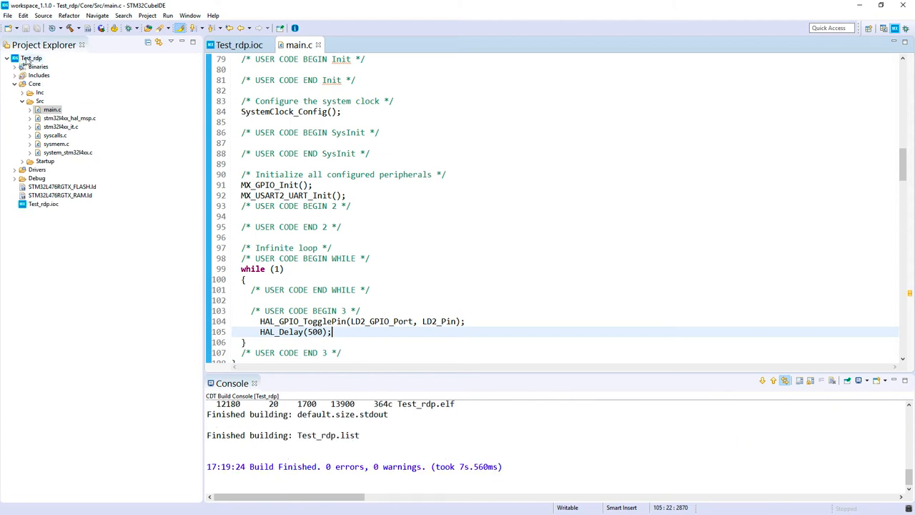
pyautogui.click(129, 28)
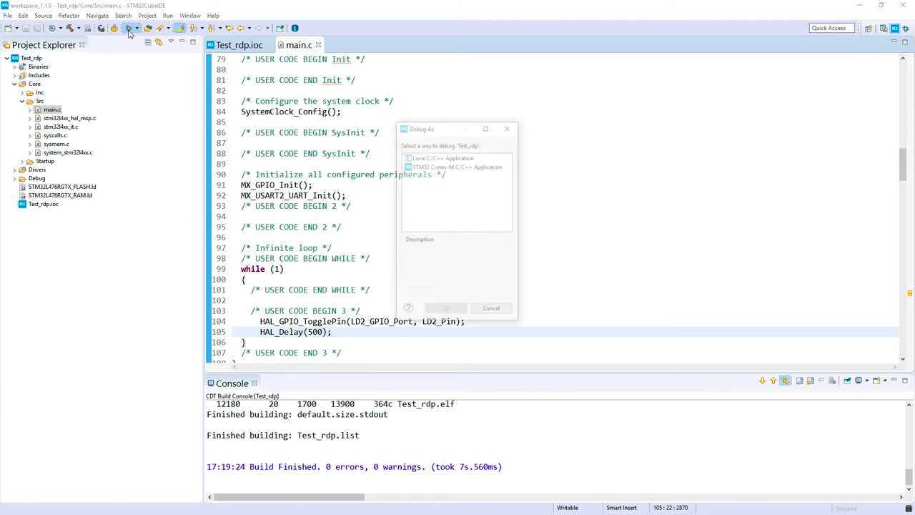
# Step: Debug Test_rdp as an STM32 Cortex-M application and resume past the breakpoint
pyautogui.click(456, 165)
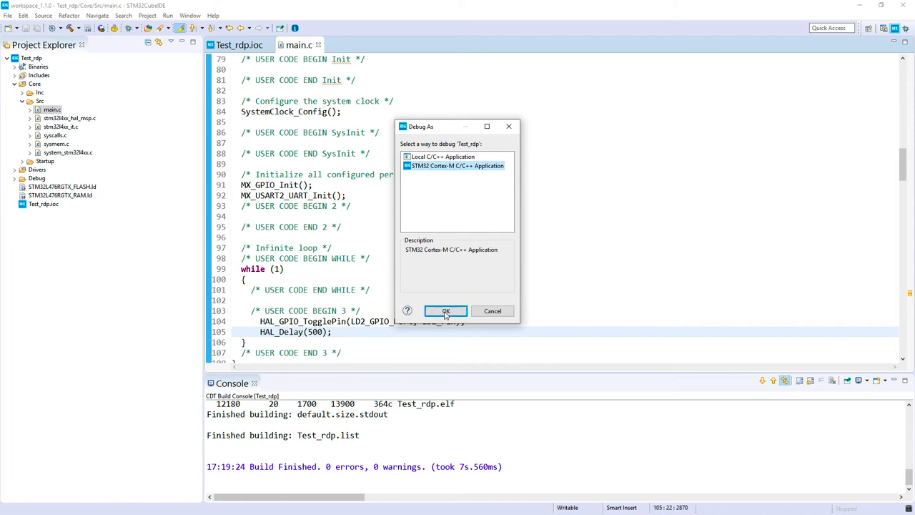
pyautogui.click(446, 311)
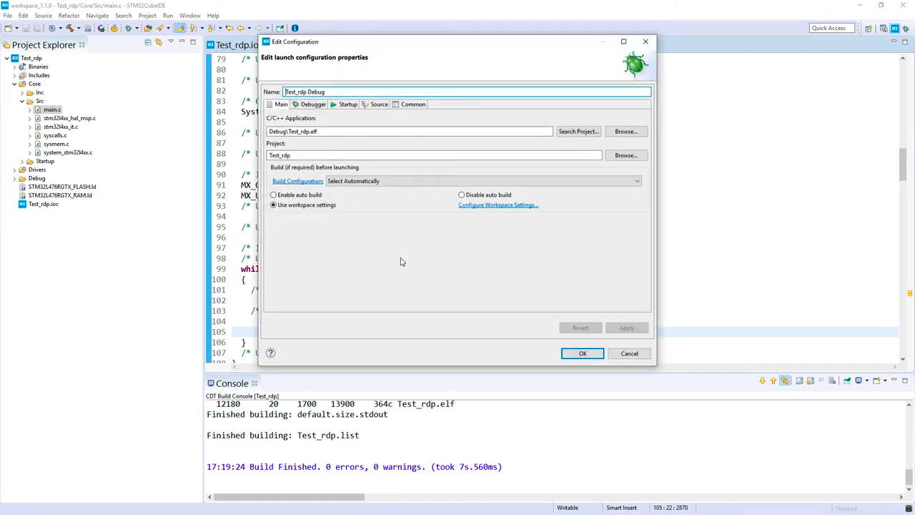
pyautogui.click(582, 354)
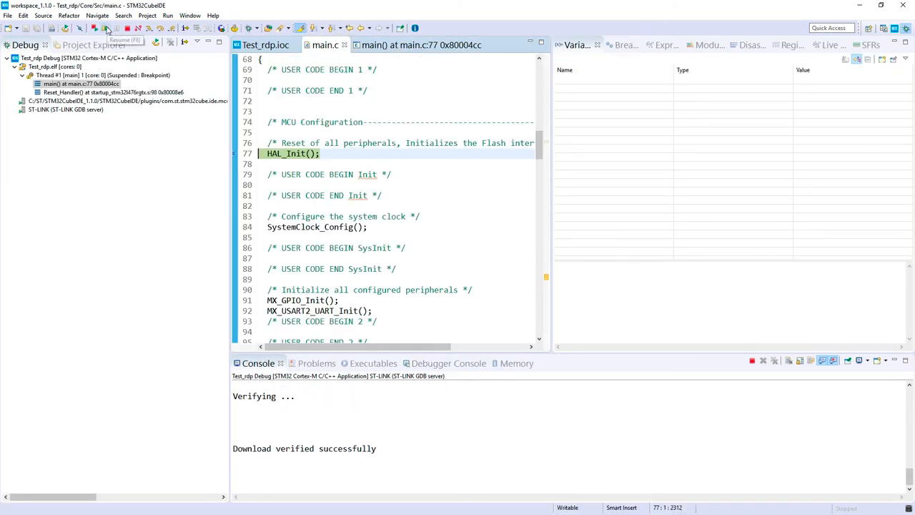
pyautogui.click(105, 28)
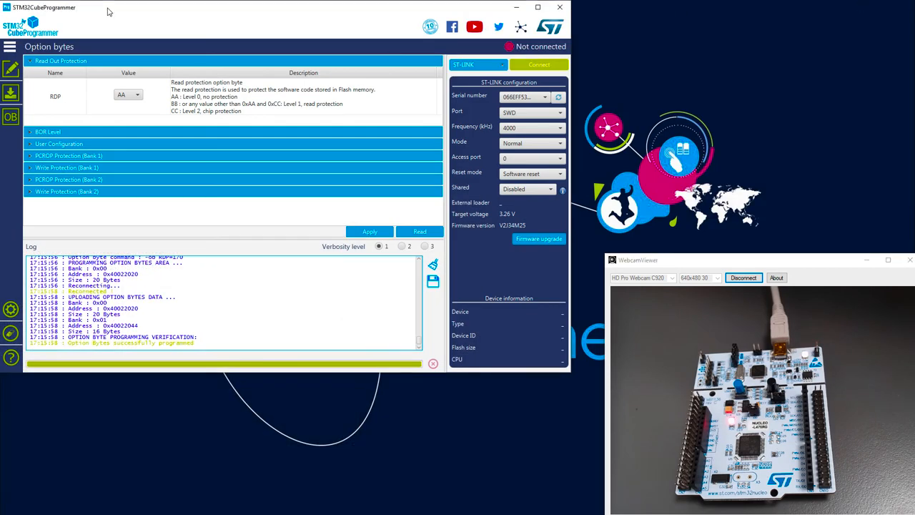
pyautogui.moveTo(540, 64)
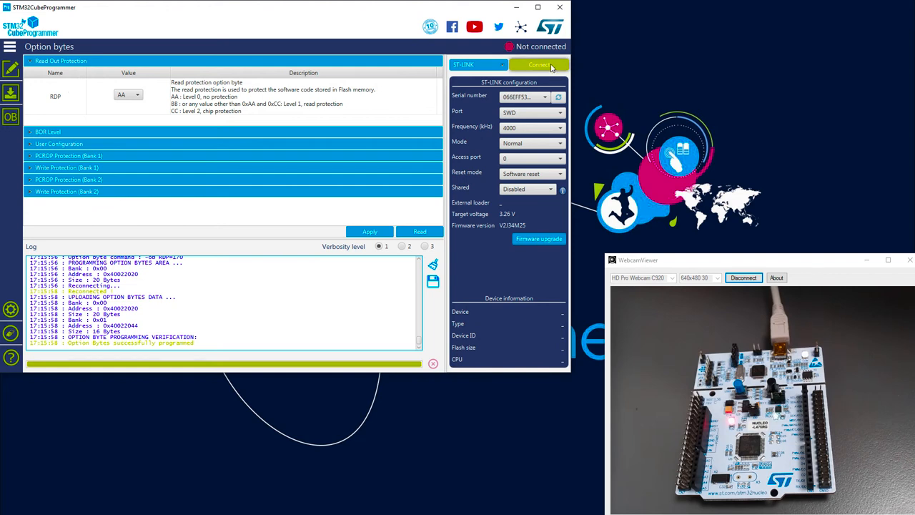
# Step: Attempt a connection, dismiss the ST-LINK error, and confirm terminating the debug session
pyautogui.click(538, 65)
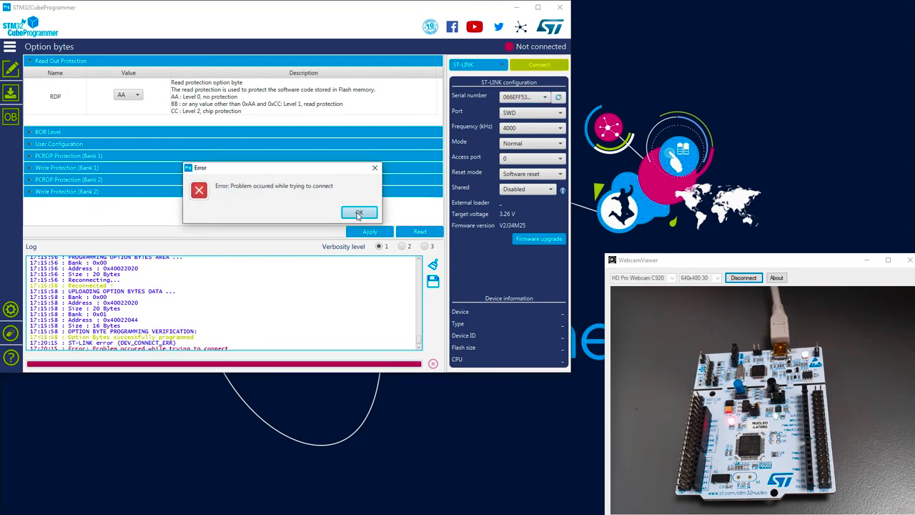
pyautogui.click(359, 213)
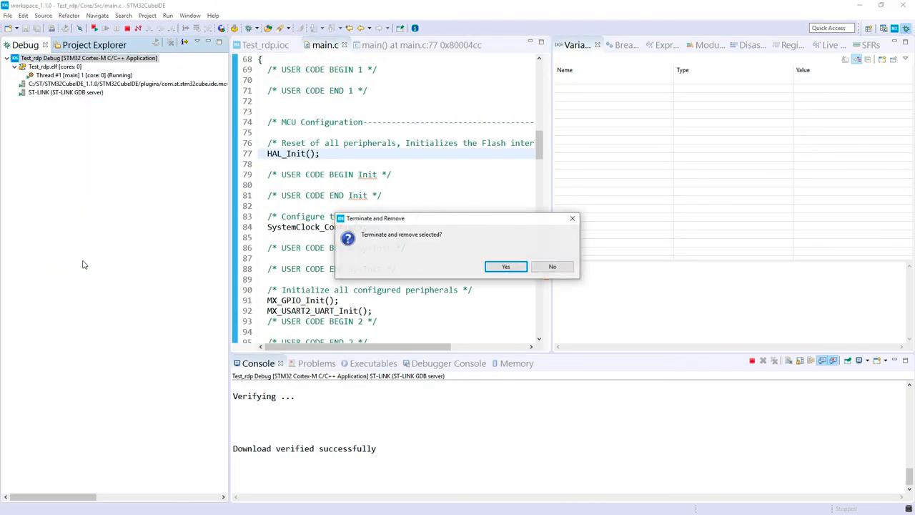
pyautogui.click(506, 266)
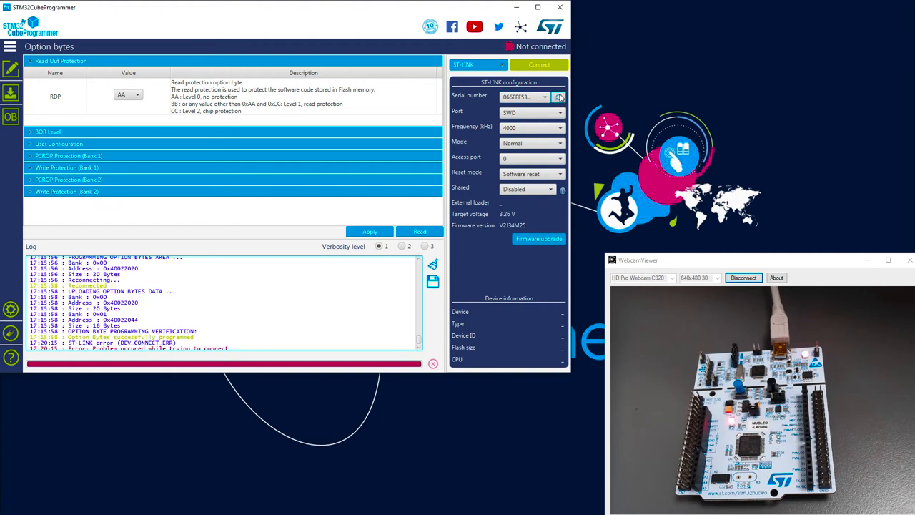
# Step: Connect to the STM32L476 board and open the option bytes page
pyautogui.click(539, 65)
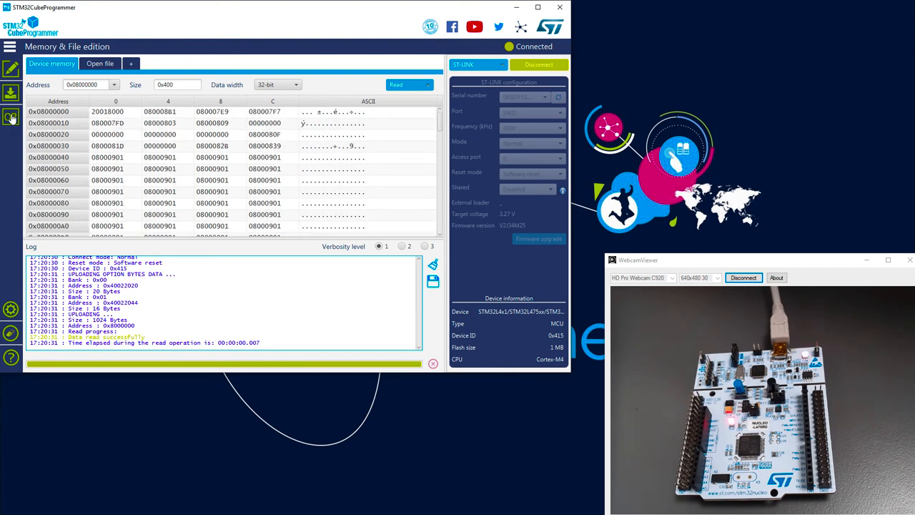
pyautogui.click(11, 116)
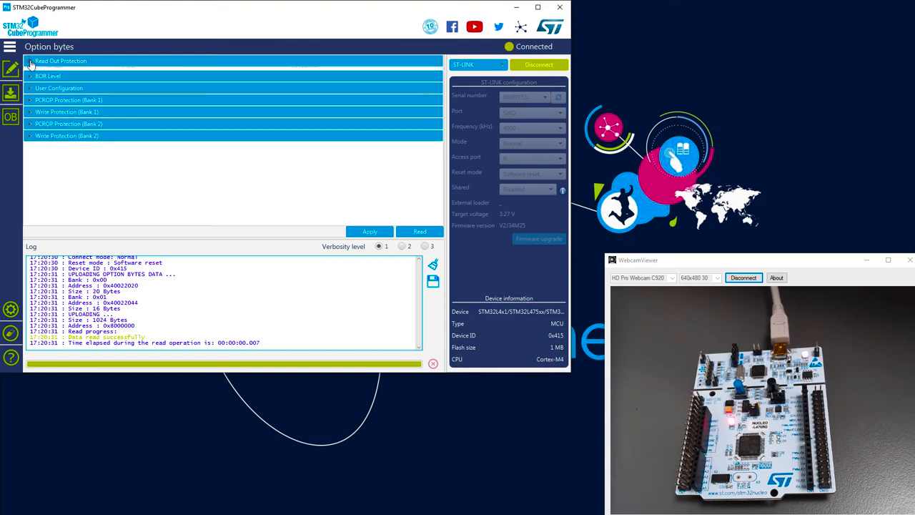
# Step: Set RDP to BB (Level 1), apply and acknowledge, then disconnect
pyautogui.click(60, 61)
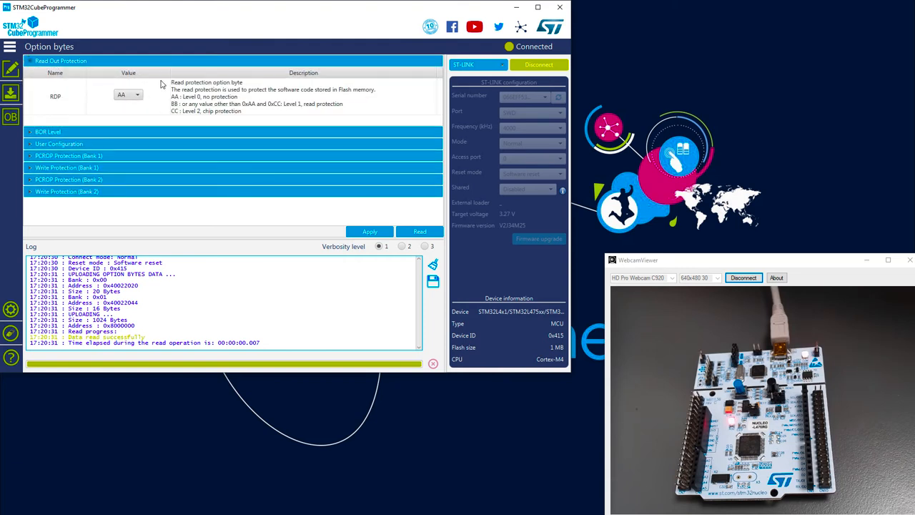
pyautogui.moveTo(150, 94)
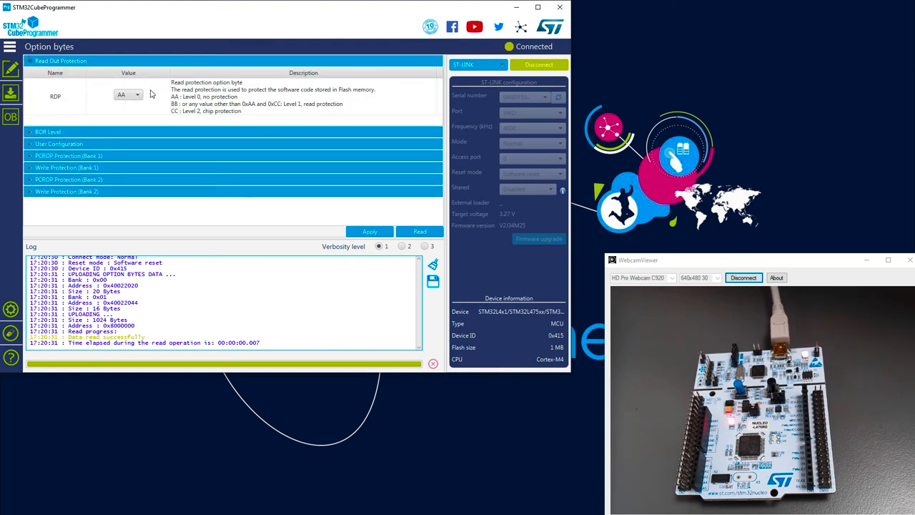
pyautogui.click(128, 94)
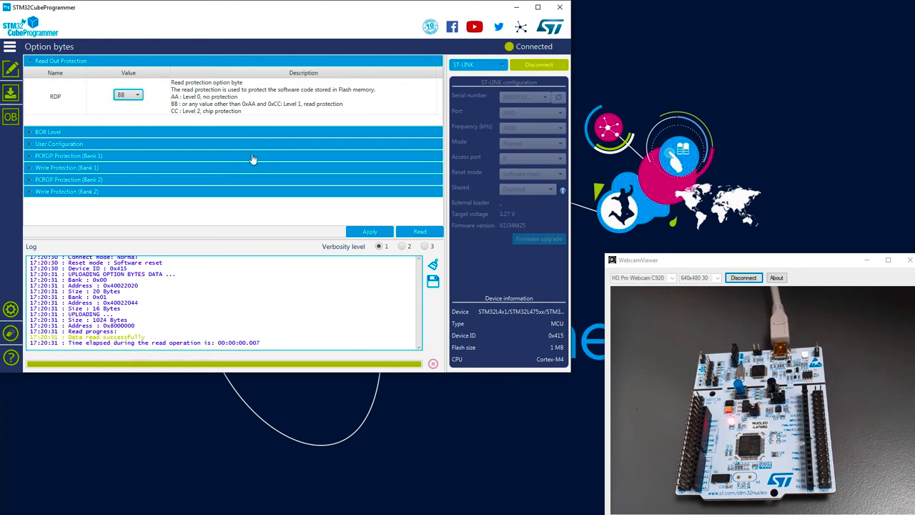
pyautogui.click(370, 231)
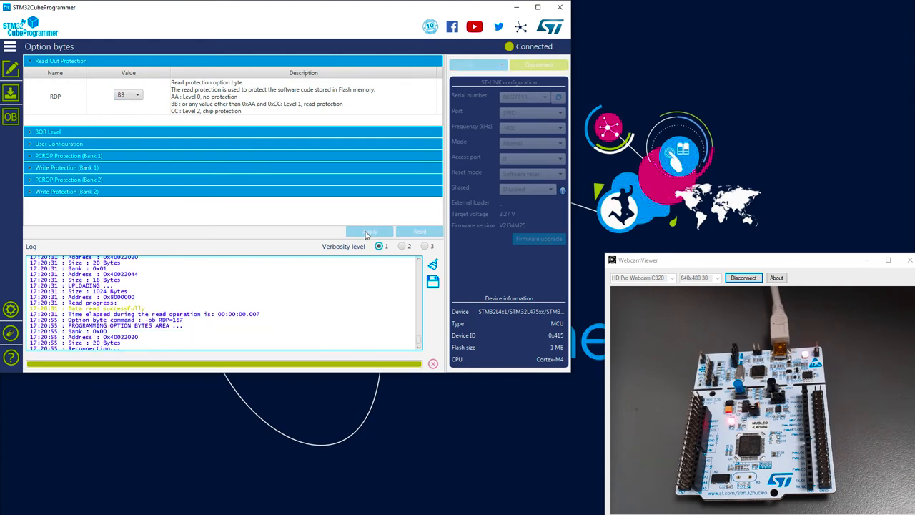
pyautogui.click(369, 232)
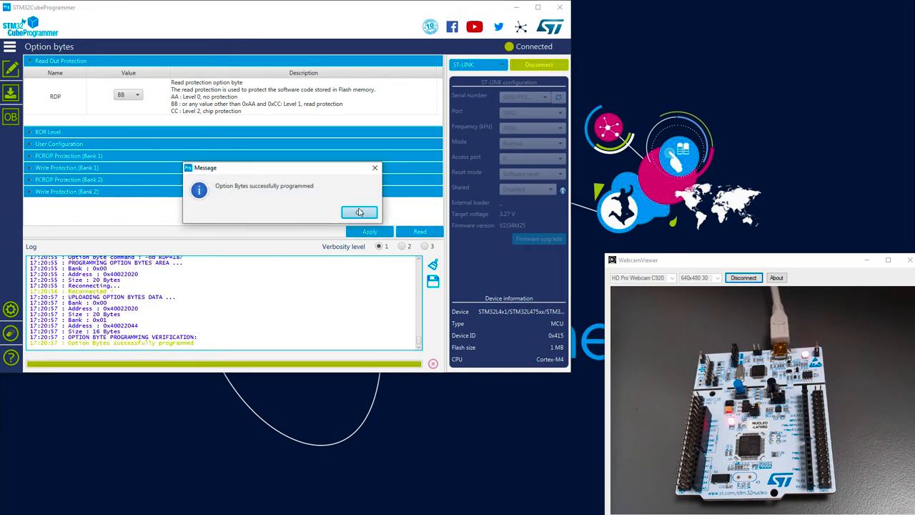
pyautogui.click(359, 212)
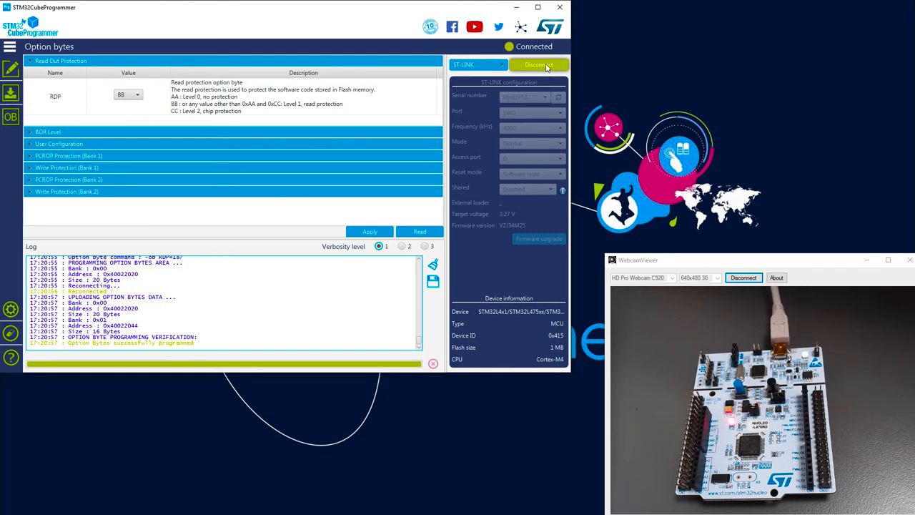
pyautogui.click(537, 65)
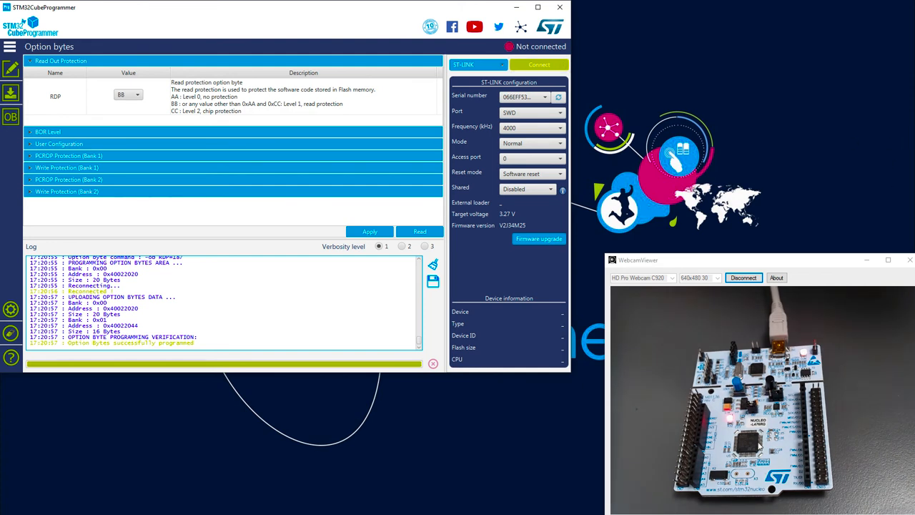
pyautogui.moveTo(739, 442)
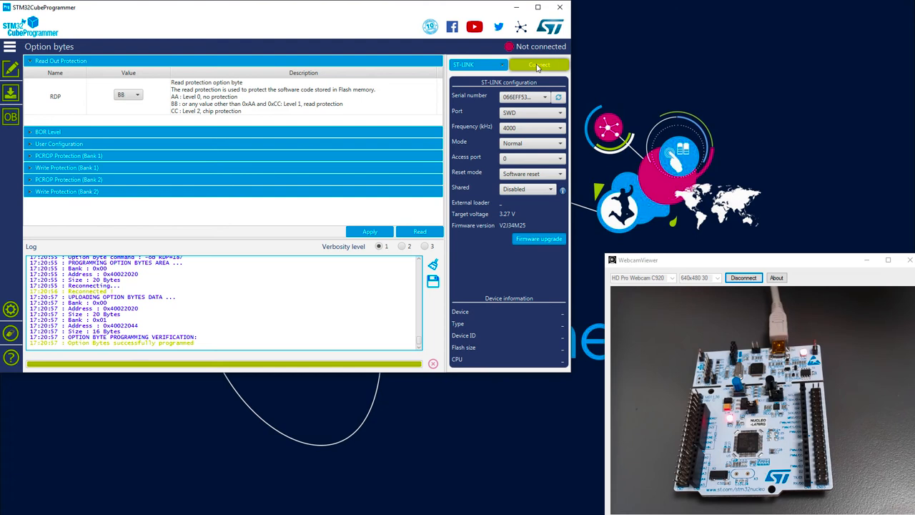
# Step: Reconnect to the Nucleo board, dismiss both Data read failed errors, then disconnect
pyautogui.click(539, 64)
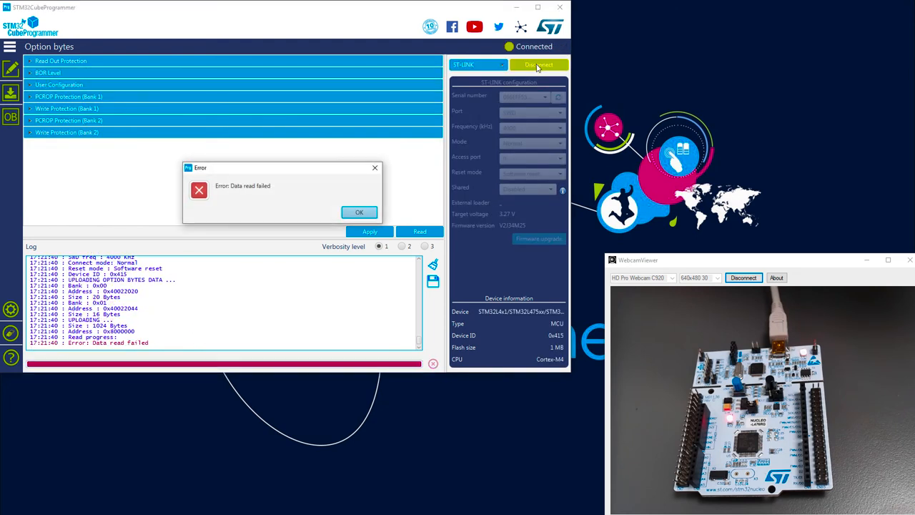
pyautogui.moveTo(283, 191)
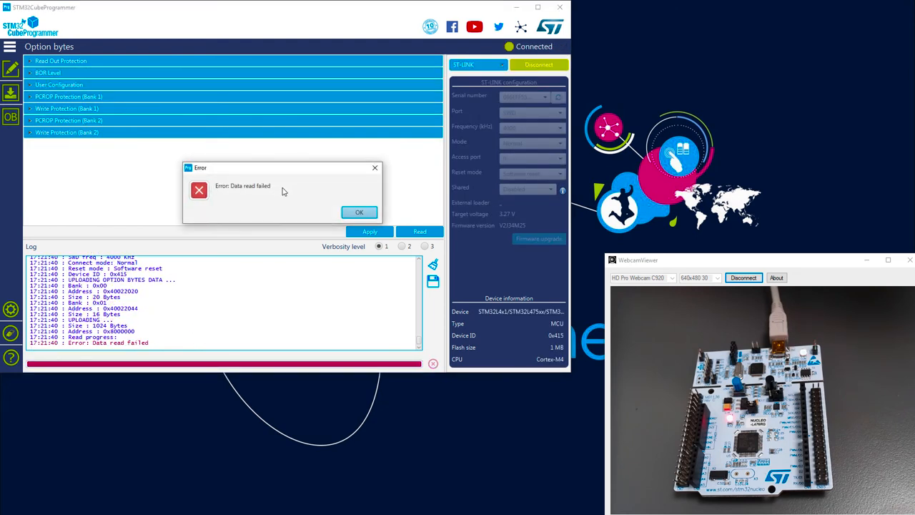
pyautogui.click(359, 211)
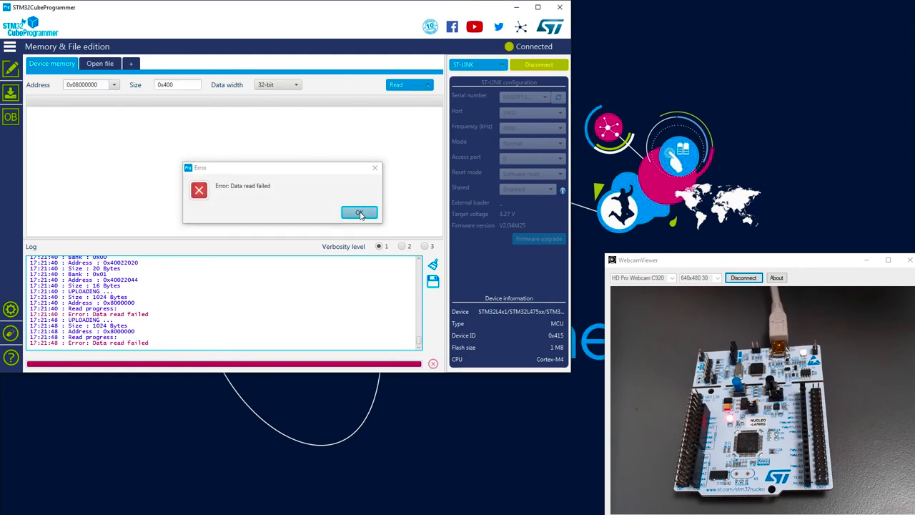
pyautogui.click(359, 212)
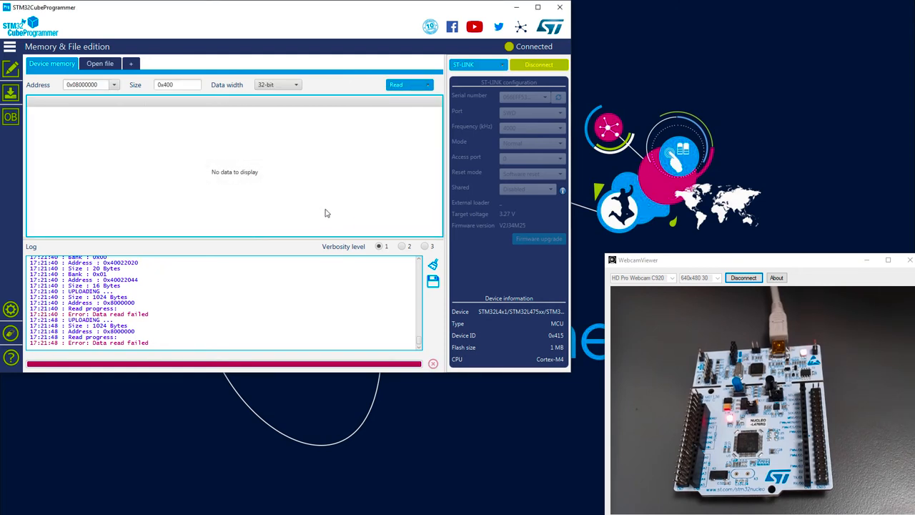
pyautogui.moveTo(204, 180)
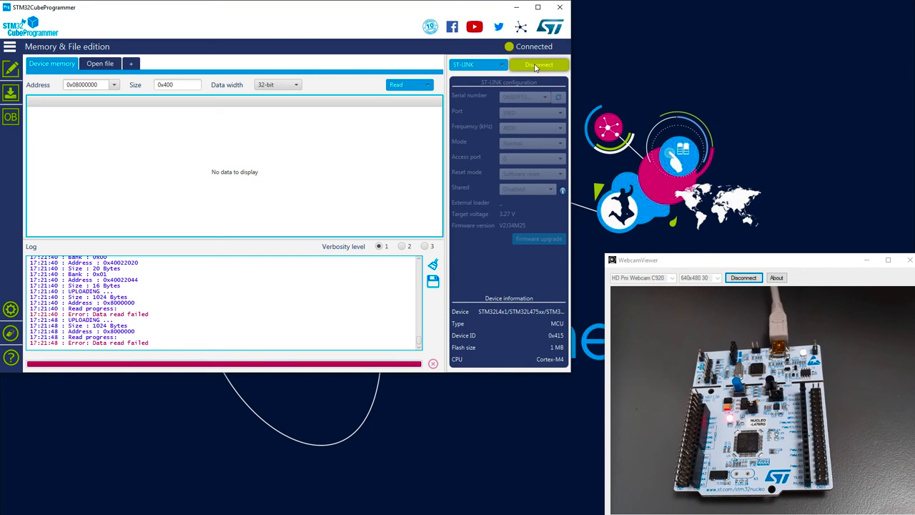
pyautogui.click(539, 64)
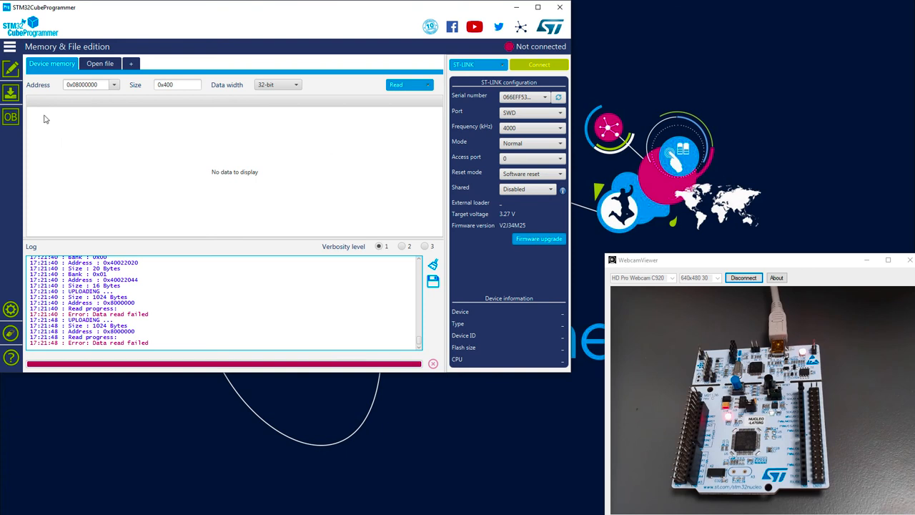
# Step: Program the RDP option byte to AA (level 0), then read flash showing FFFFFFFF
pyautogui.click(538, 64)
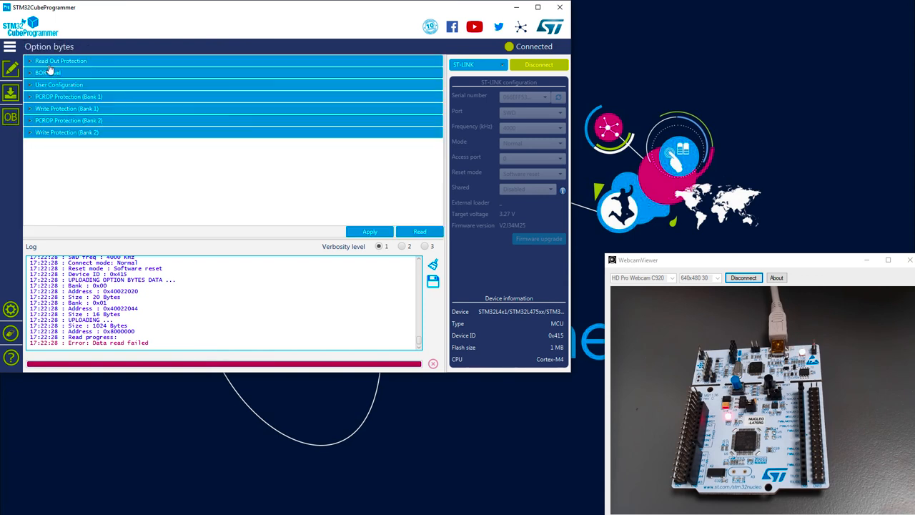
pyautogui.click(62, 60)
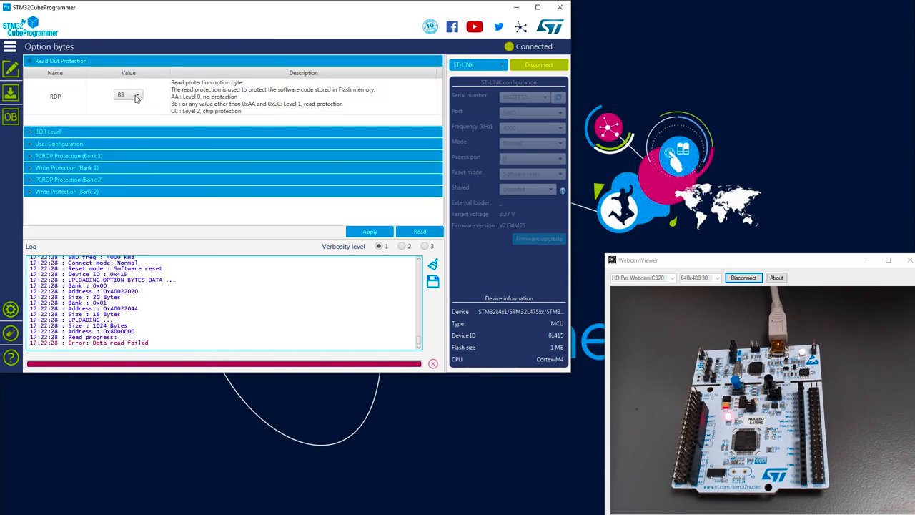
pyautogui.click(137, 95)
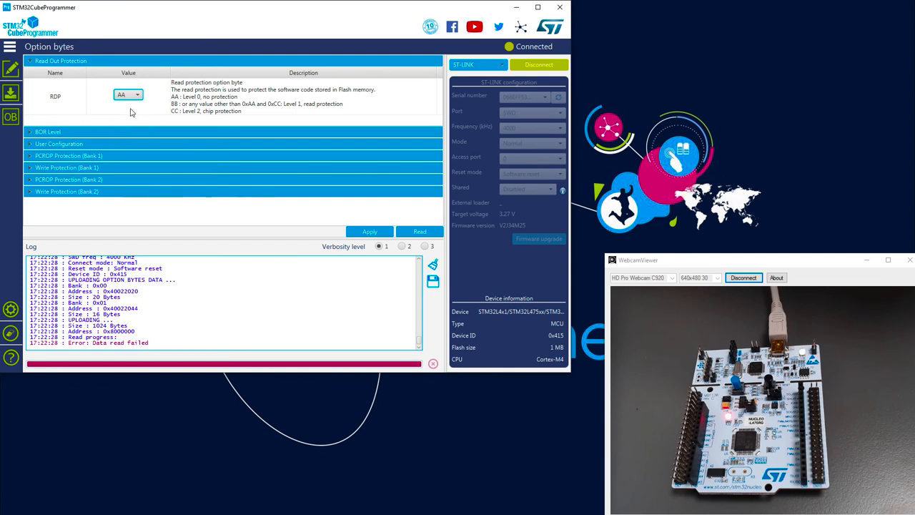
pyautogui.click(370, 231)
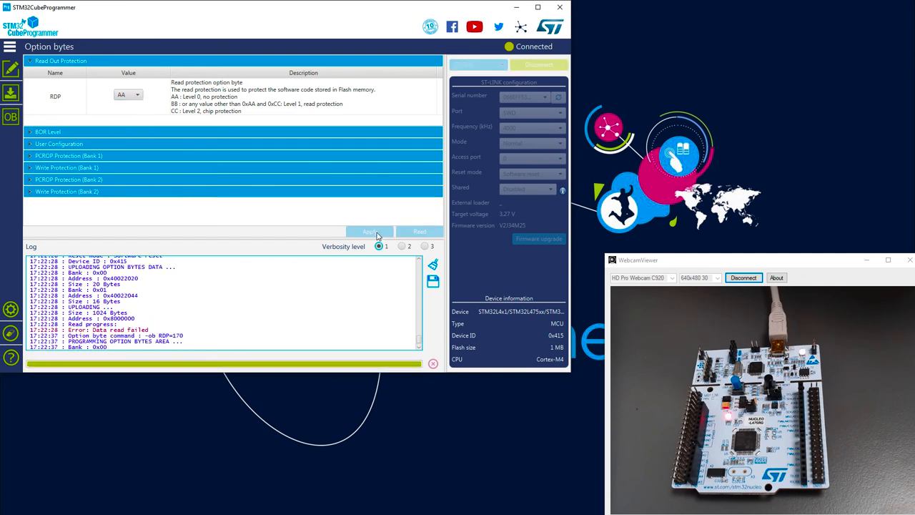
pyautogui.click(369, 231)
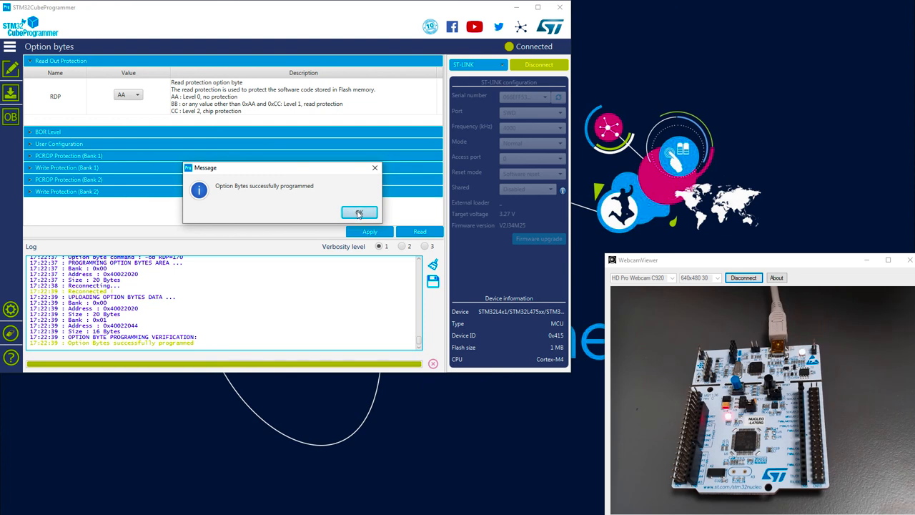
pyautogui.click(359, 212)
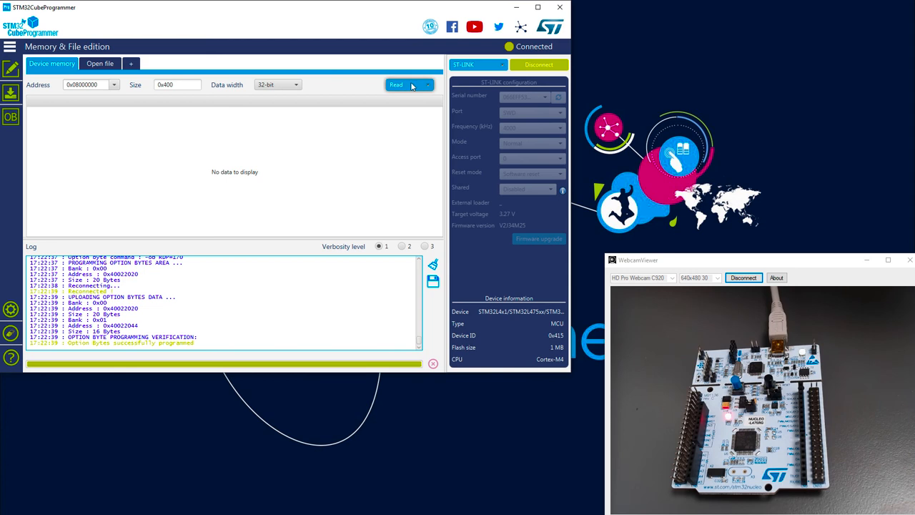
pyautogui.click(396, 85)
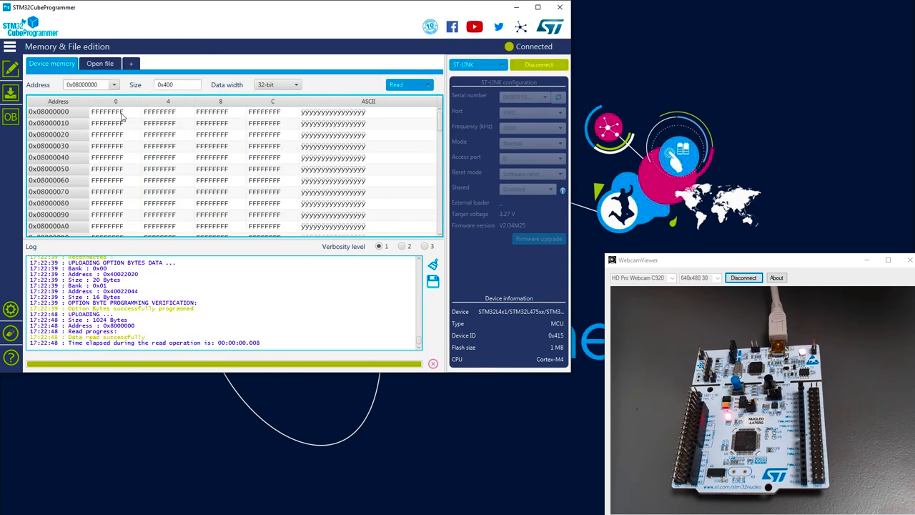
pyautogui.moveTo(78, 141)
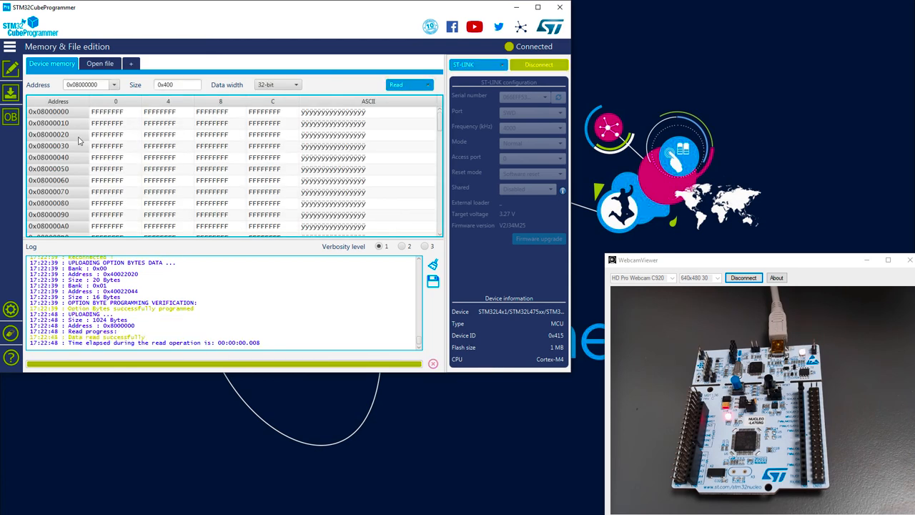